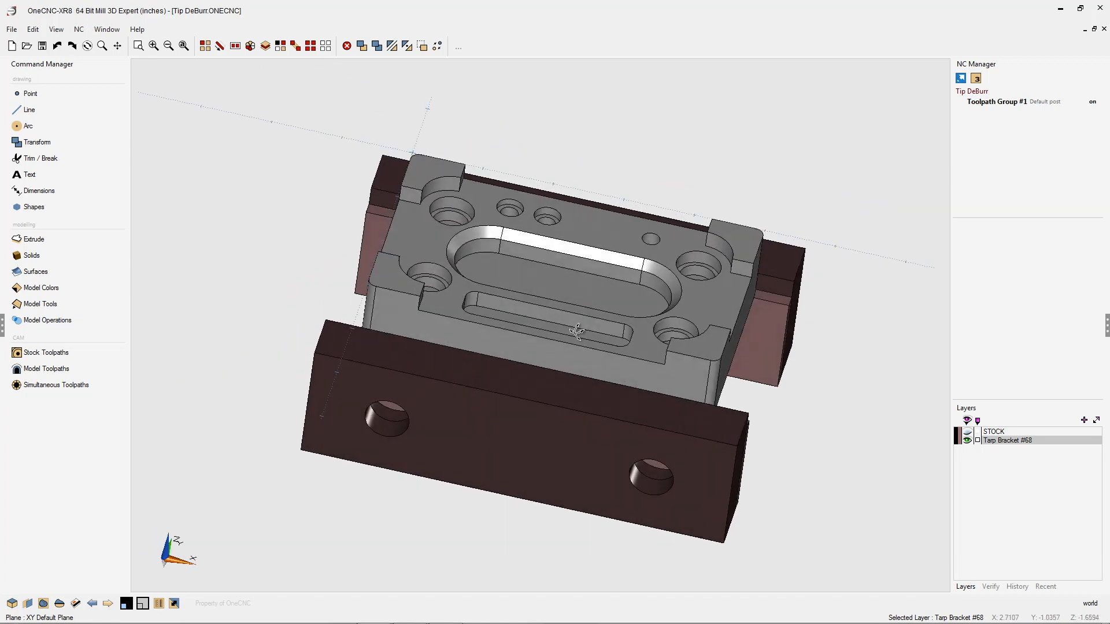
Step: Inspect the clamped part from below and the side, then hide the two vise jaw solids
drag(577, 333, 515, 346)
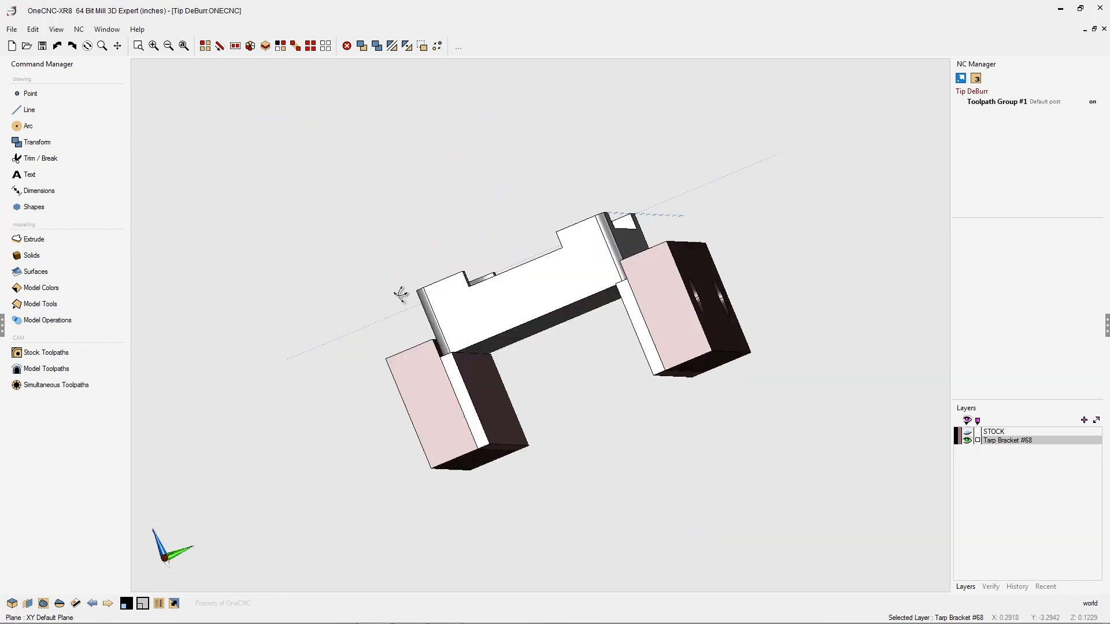
drag(400, 294, 561, 420)
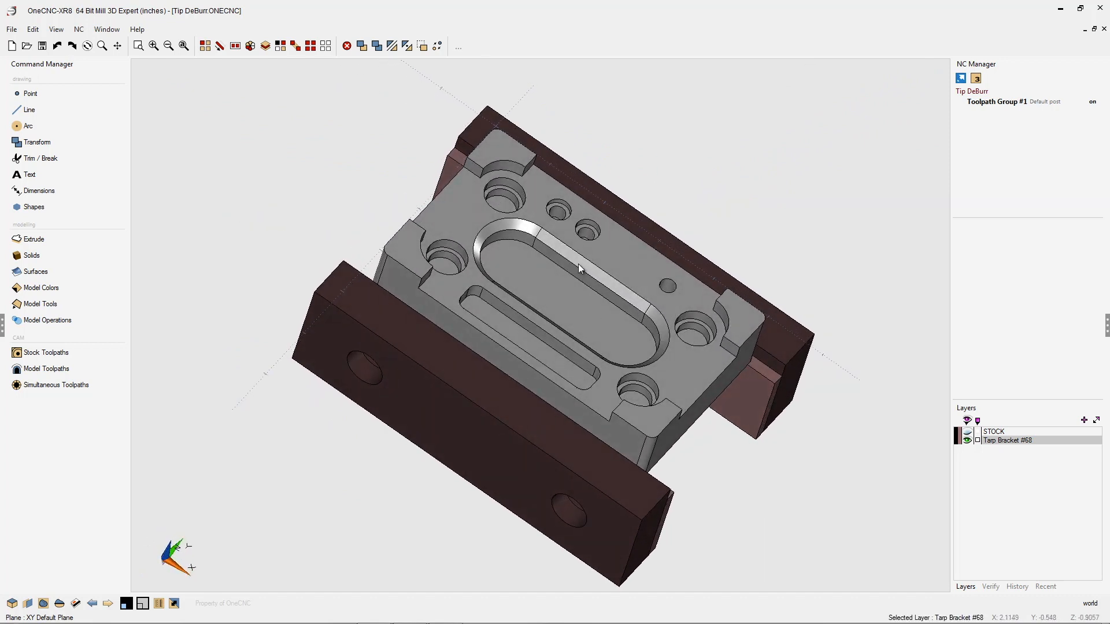
mouse_move(457, 217)
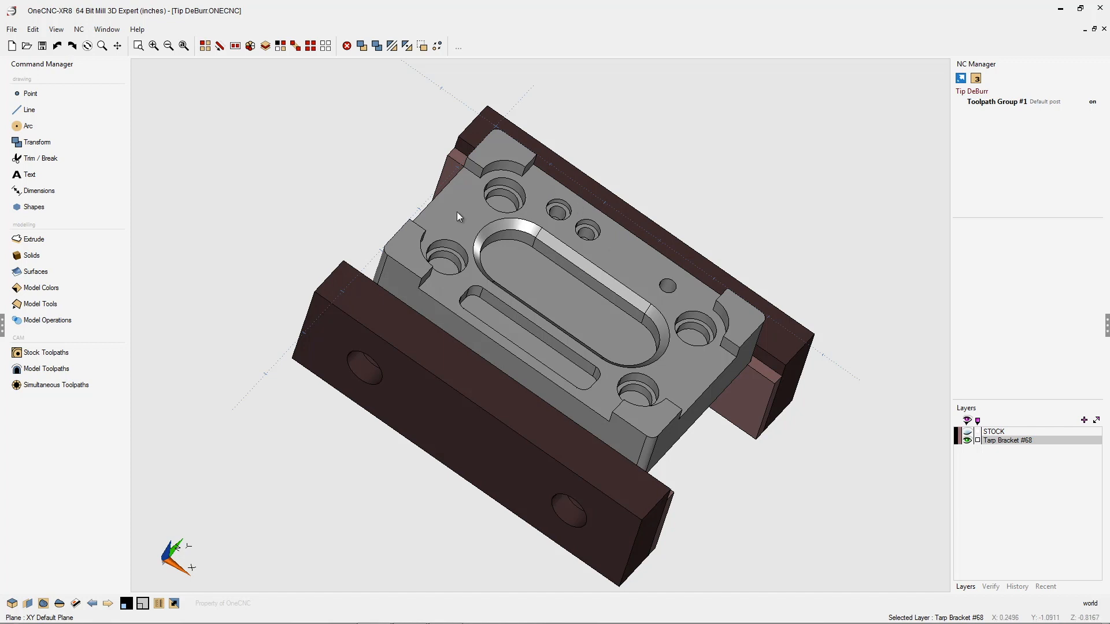
drag(456, 216, 450, 215)
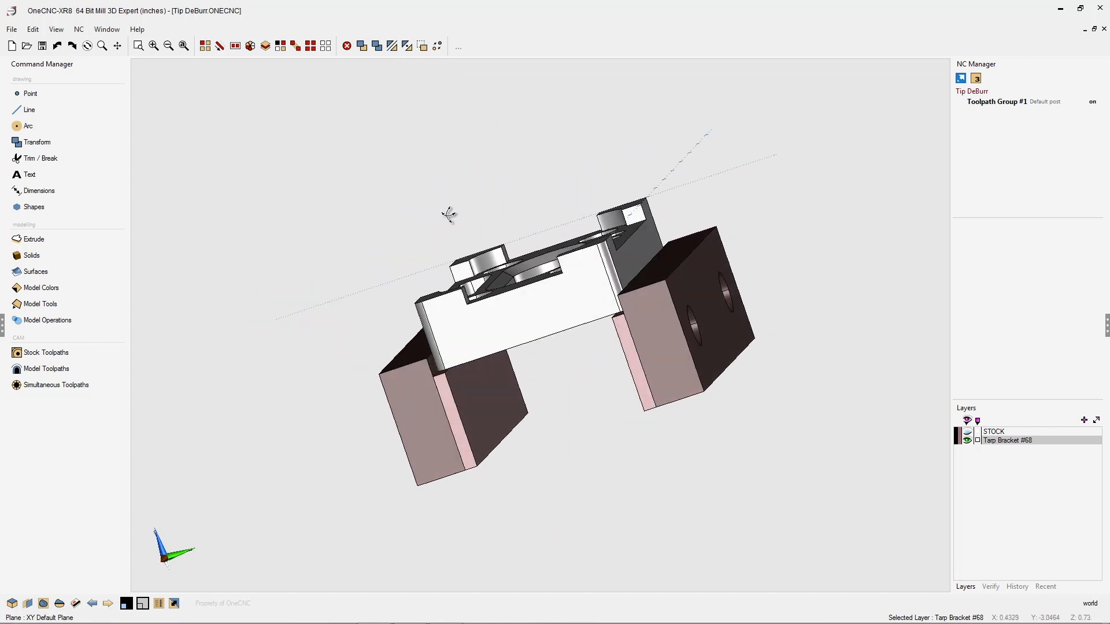
drag(450, 214, 626, 306)
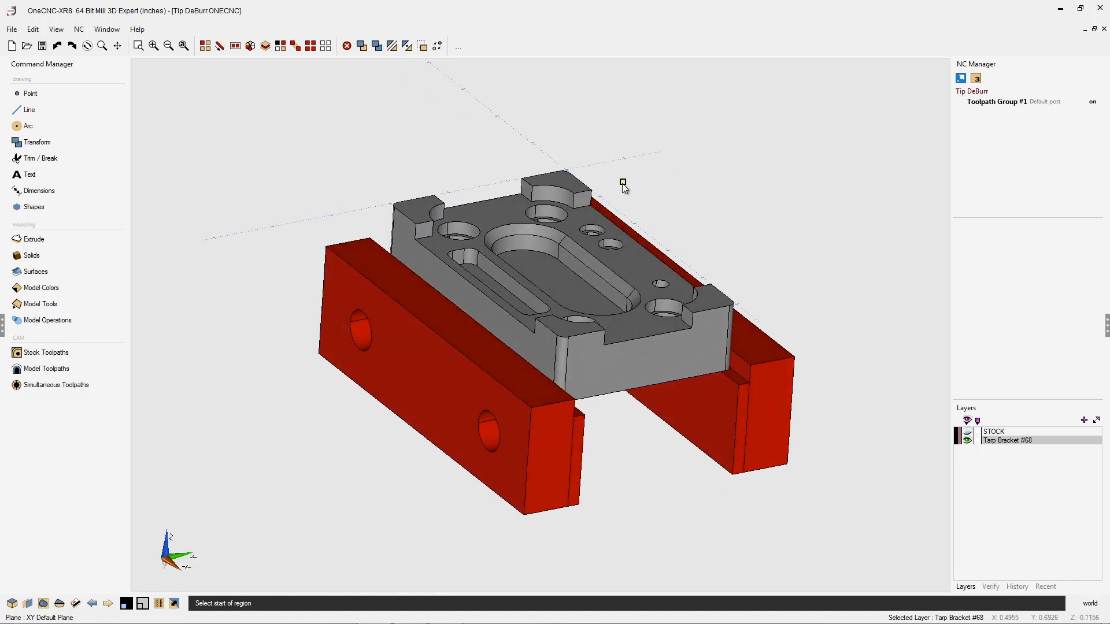
mouse_move(552, 128)
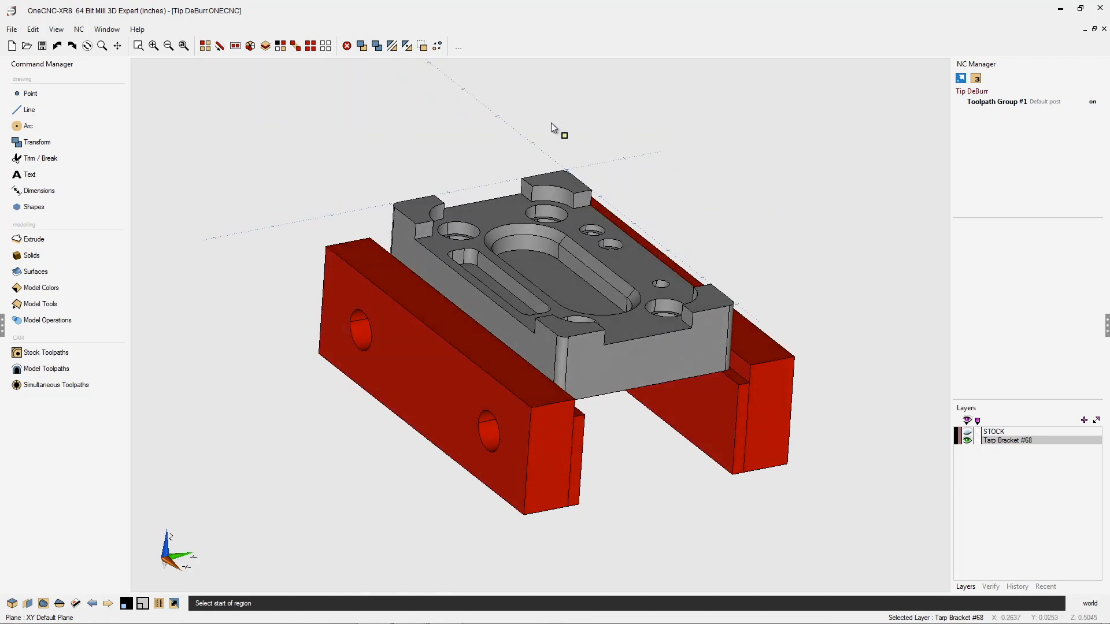
click(422, 46)
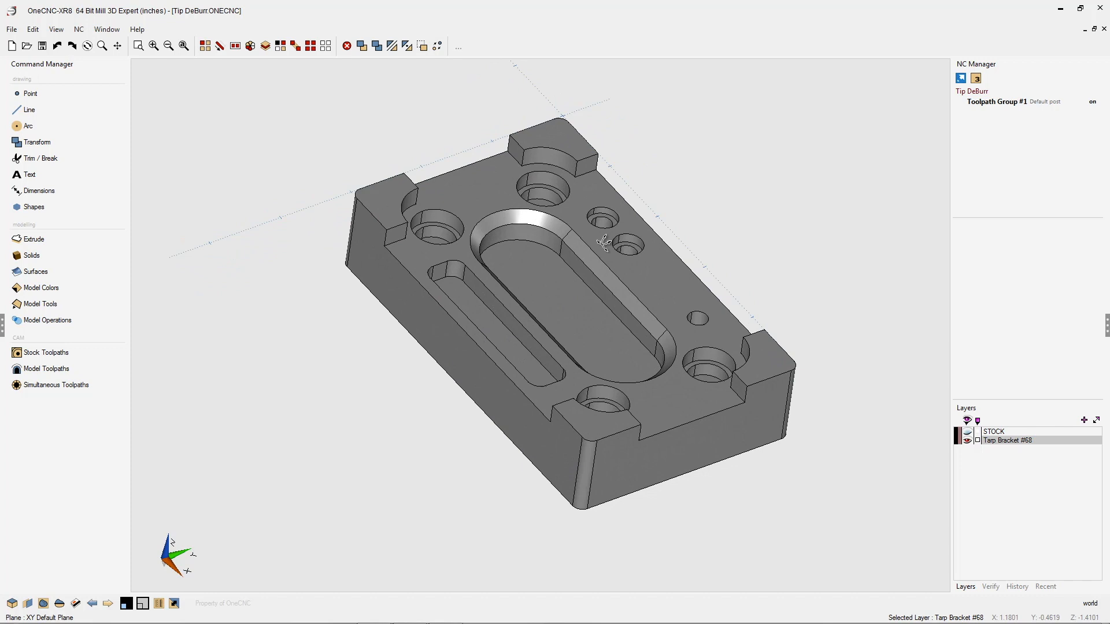
Step: Start a Deburr toolpath from Model Toolpaths using the 0.125INCH BALL MILL
drag(602, 240, 616, 312)
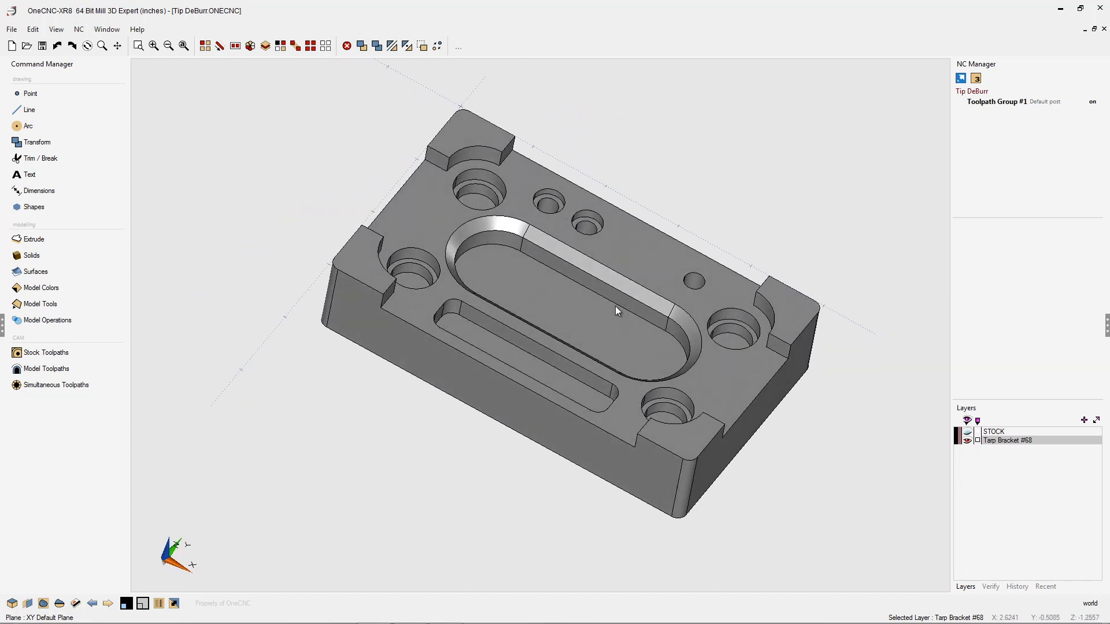
mouse_move(421, 87)
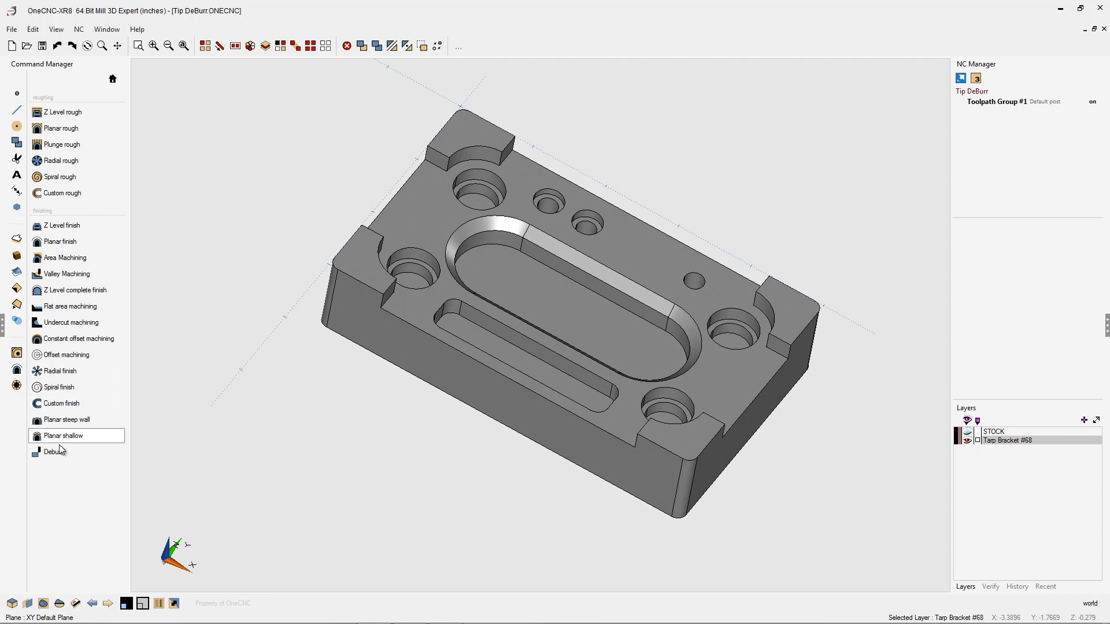
click(52, 452)
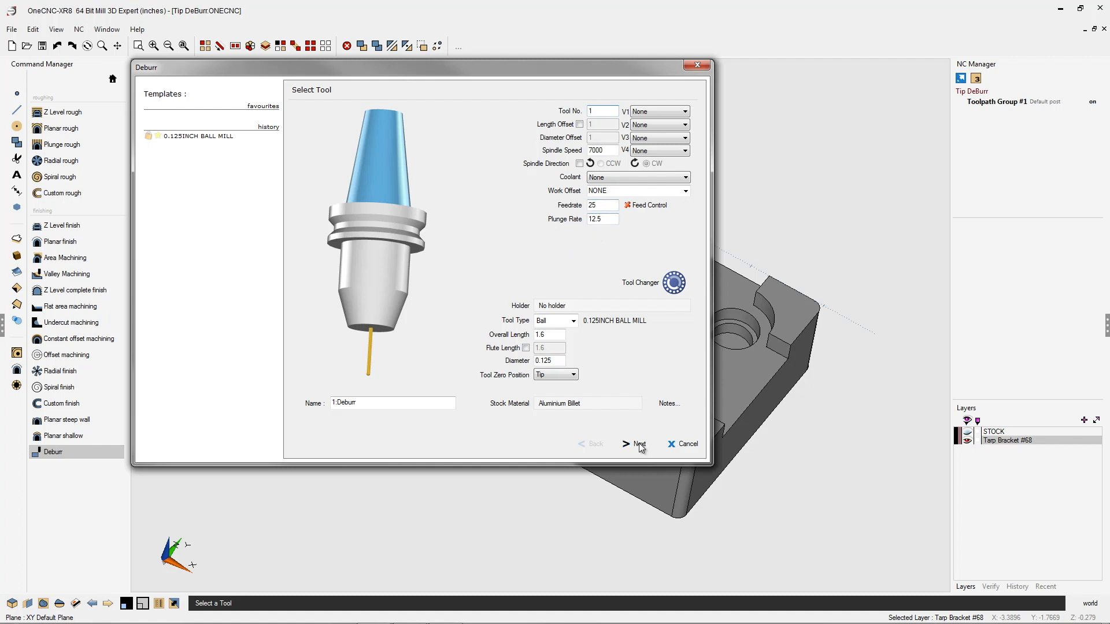
Step: Accept clearances and deburr amount, keep the Extents Box boundary, and finish so the toolpath generates
click(639, 444)
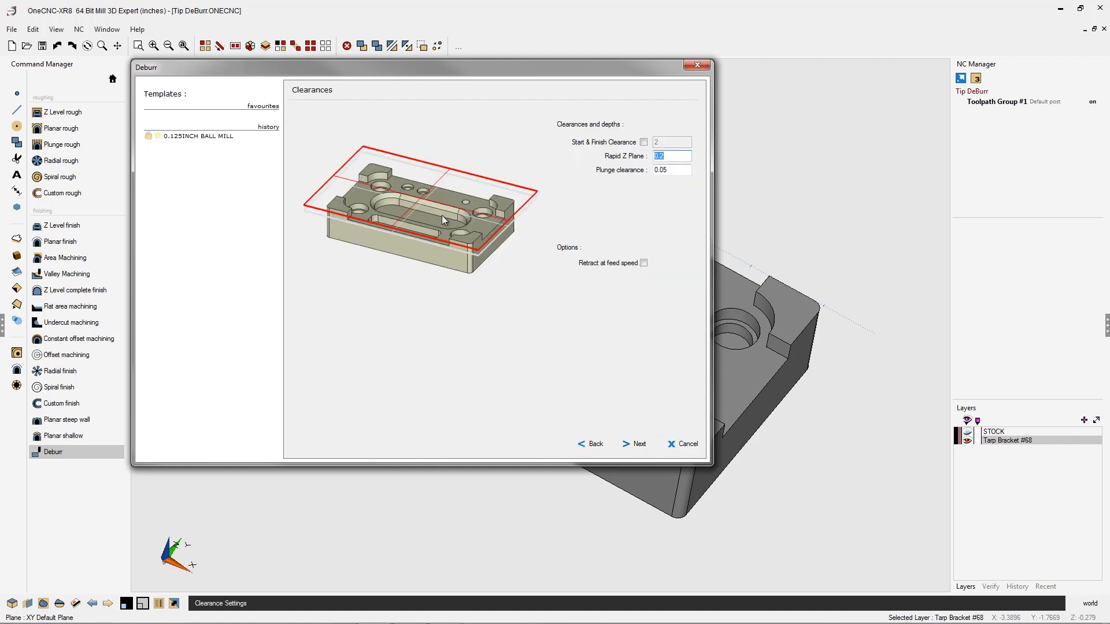
click(639, 444)
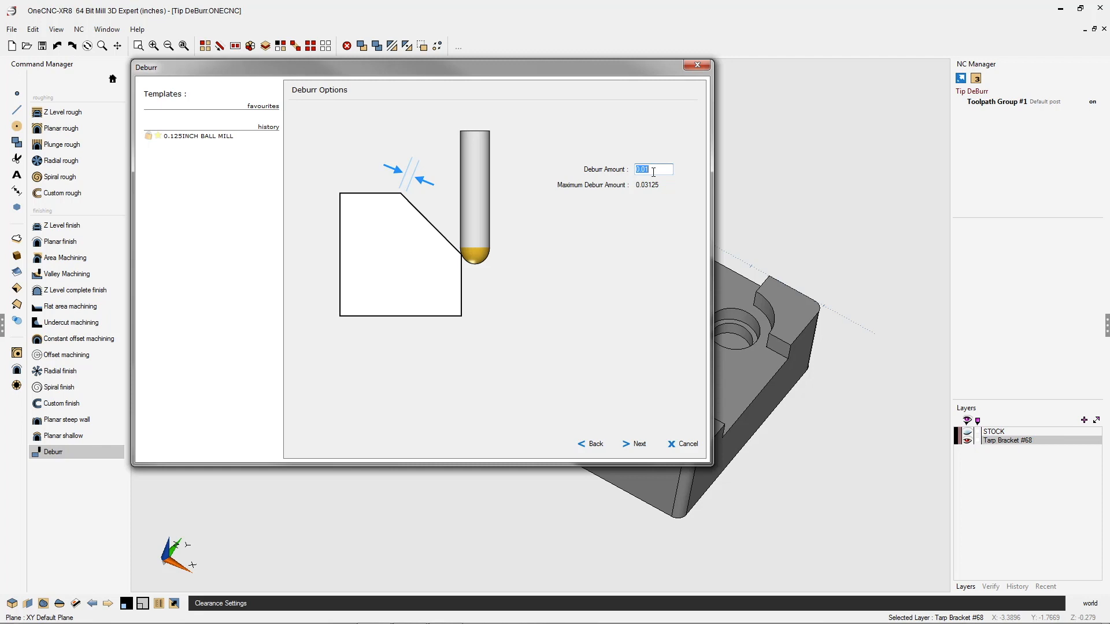
click(639, 443)
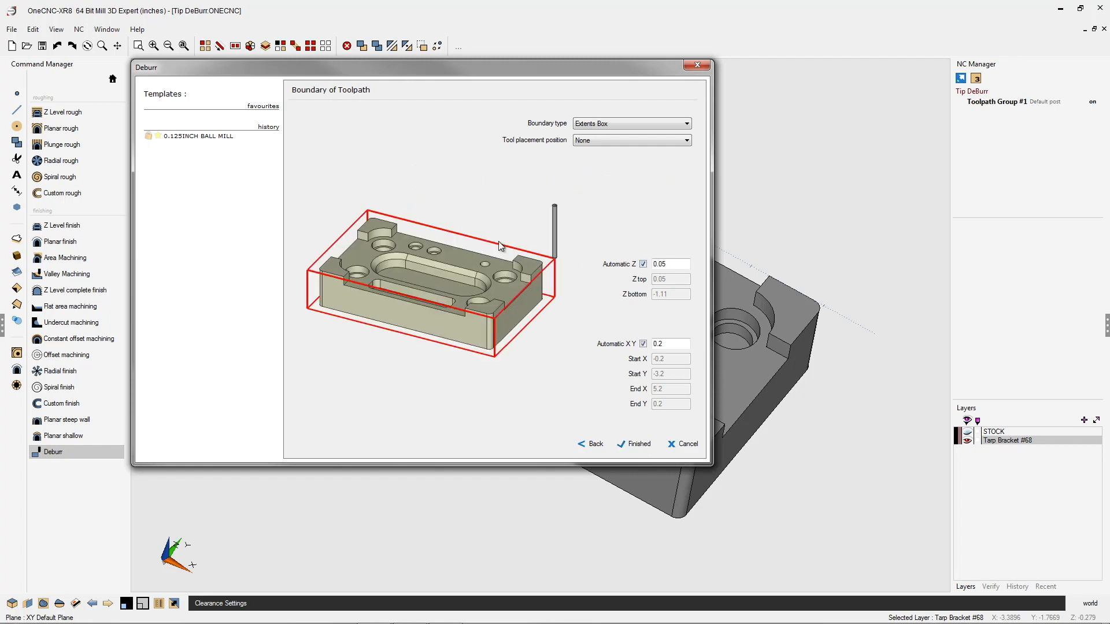
mouse_move(587, 225)
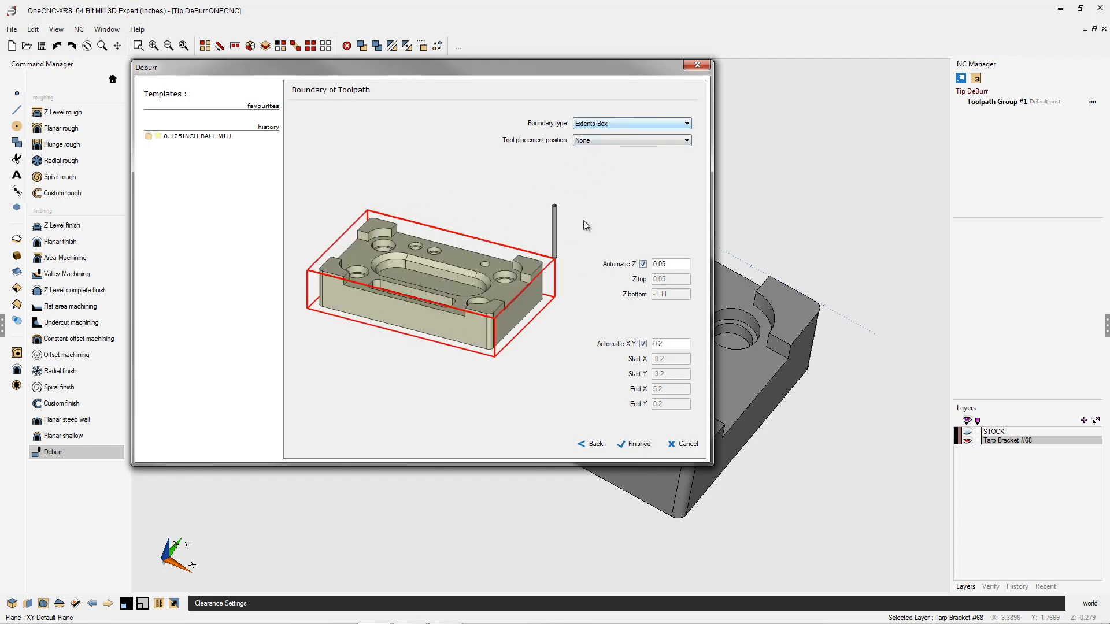
mouse_move(646, 450)
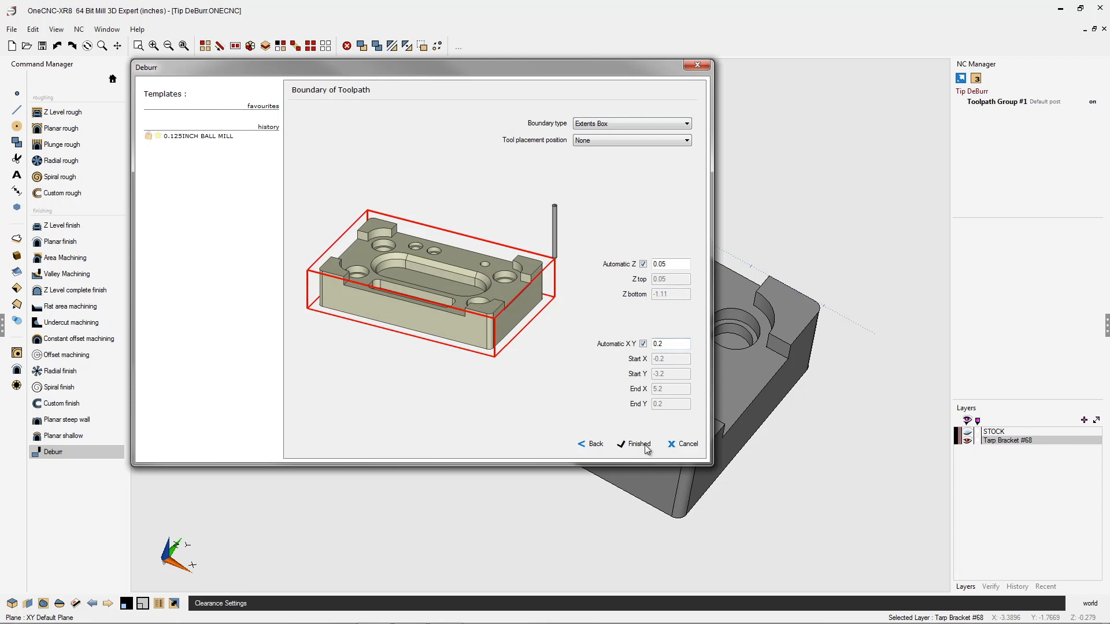
click(637, 444)
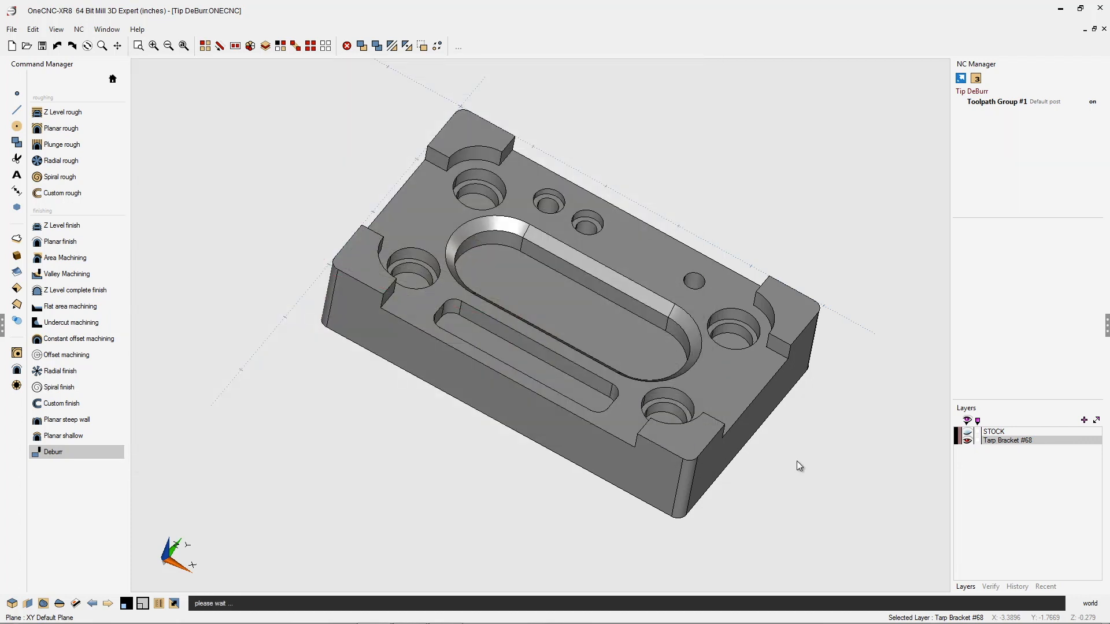
Step: Simulate Toolpath Group #1 with solid verification starting from the Stock Model
click(53, 452)
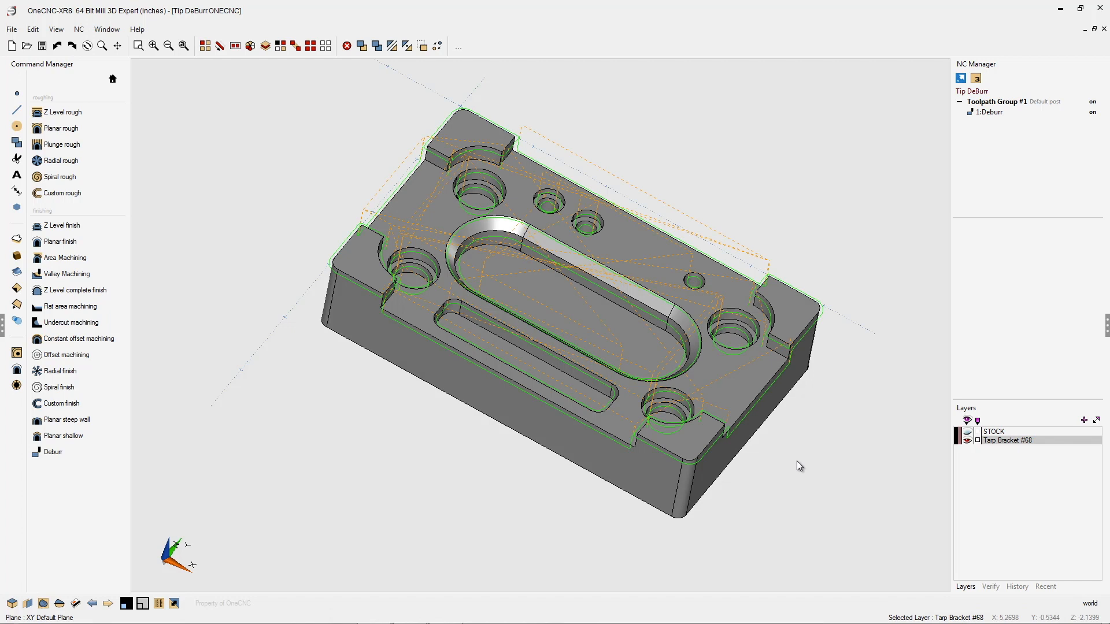
mouse_move(996, 104)
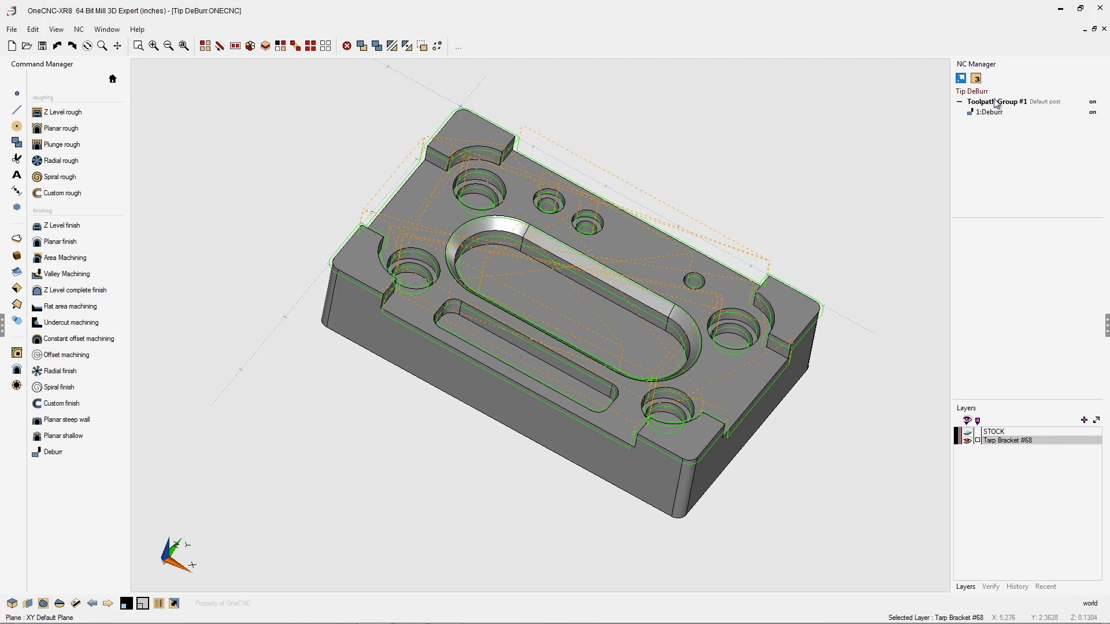
right_click(998, 102)
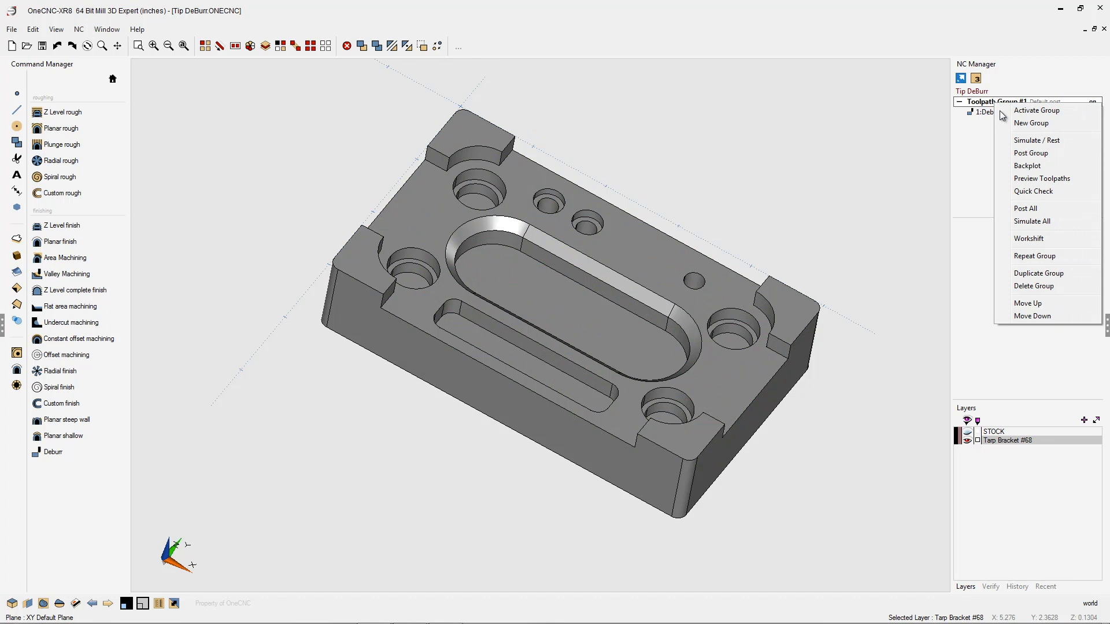
click(1039, 140)
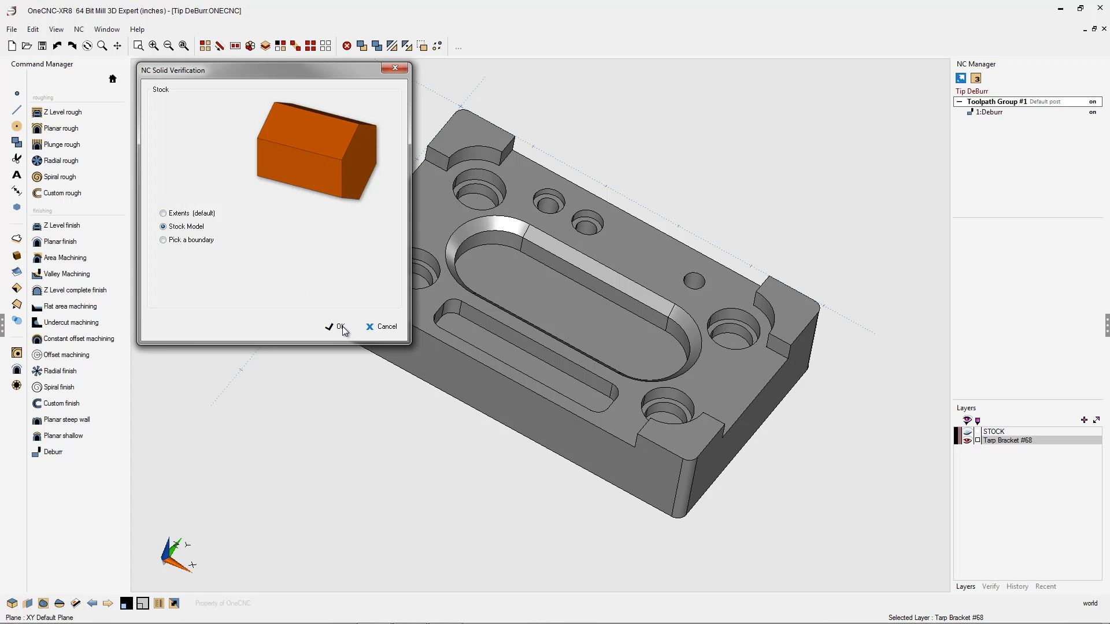
click(337, 326)
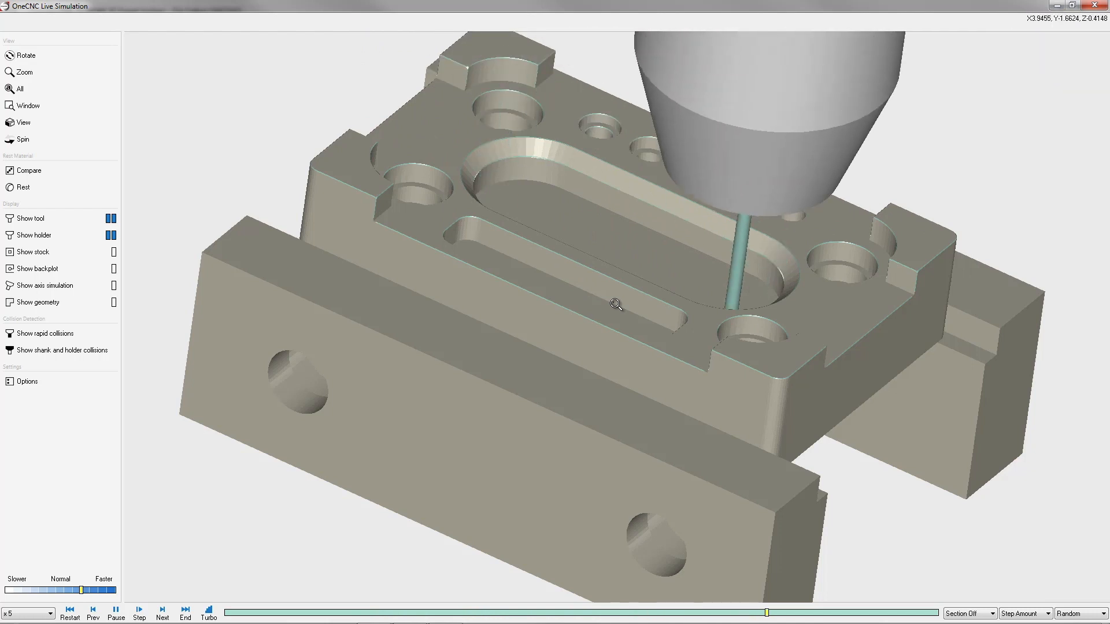
Step: Play the Live Simulation of the Deburr toolpath through to the end
click(162, 609)
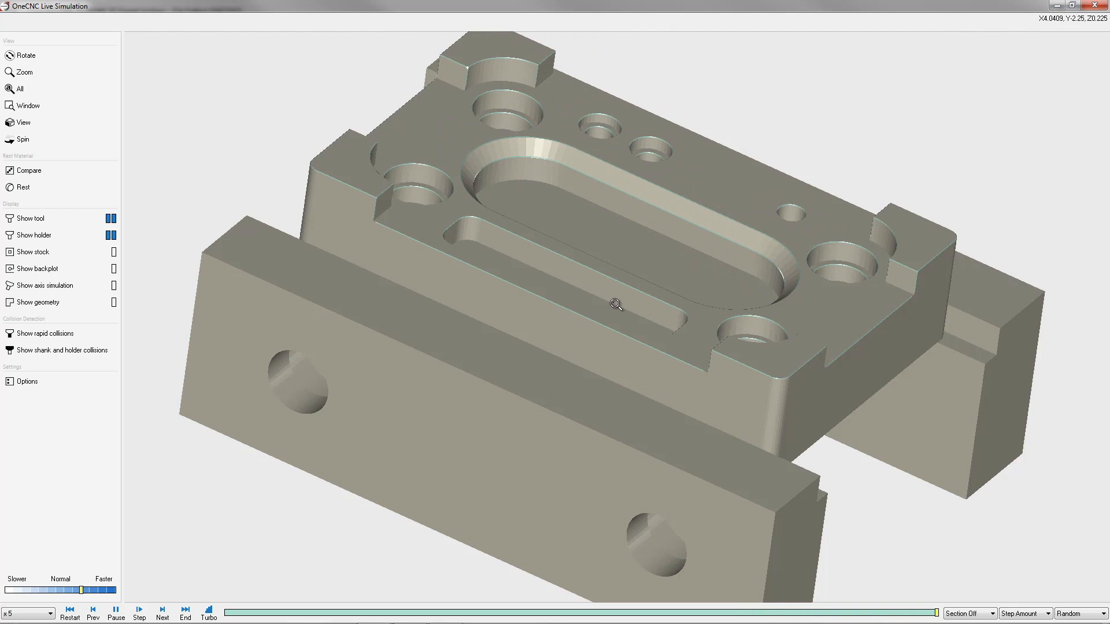
mouse_move(1096, 25)
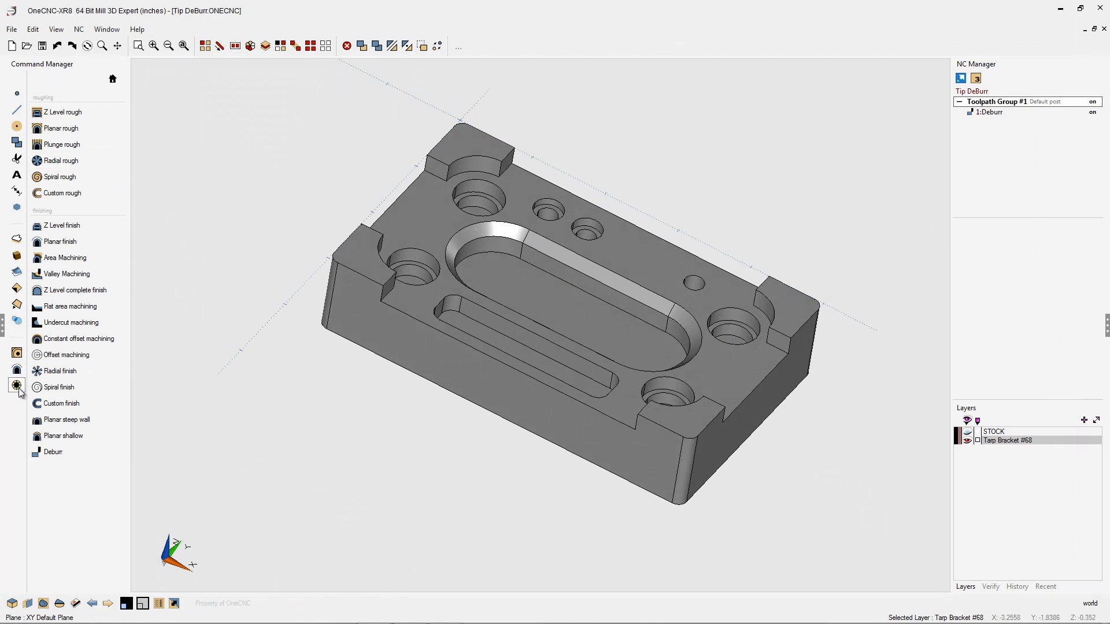
Step: Begin a second Deburr toolpath, keeping the 0.125INCH BALL MILL and the 0.01 deburr amount
click(53, 452)
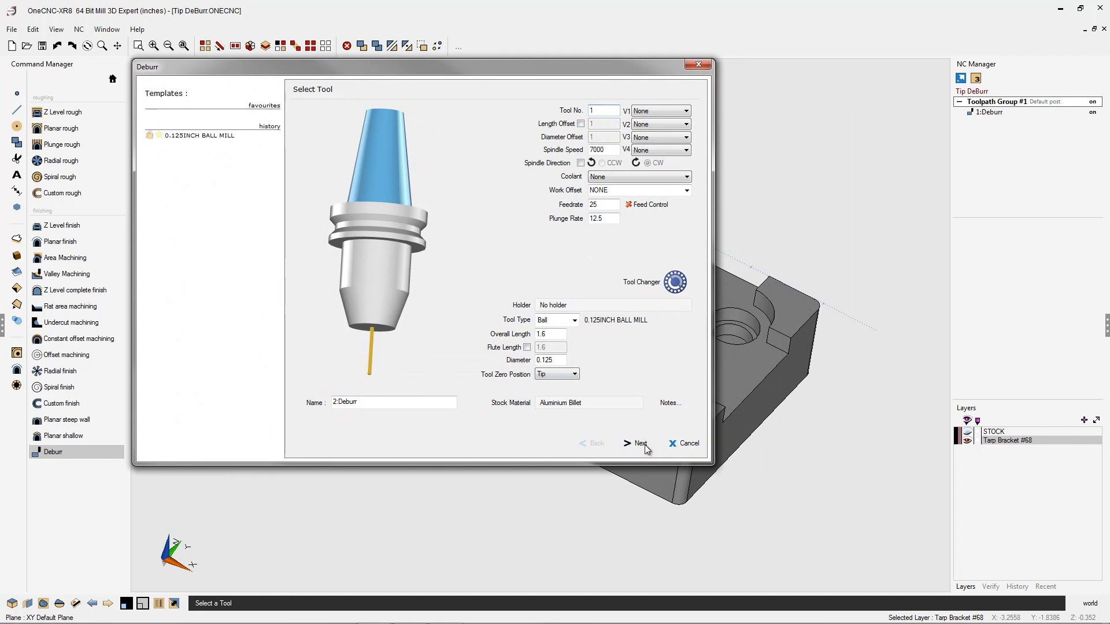
click(641, 443)
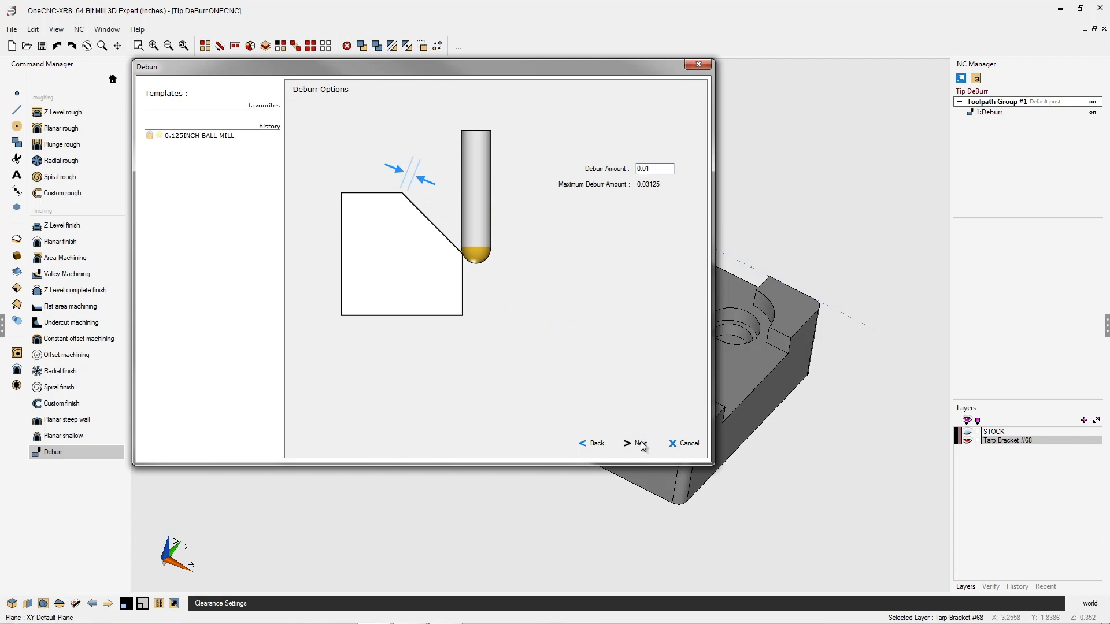
click(639, 443)
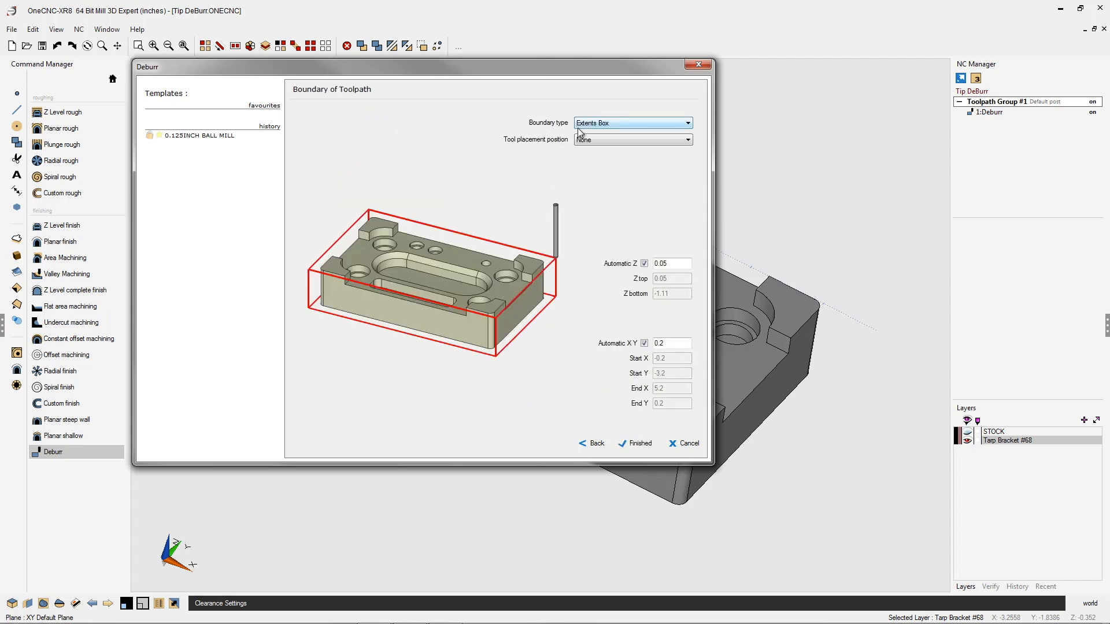
mouse_move(594, 126)
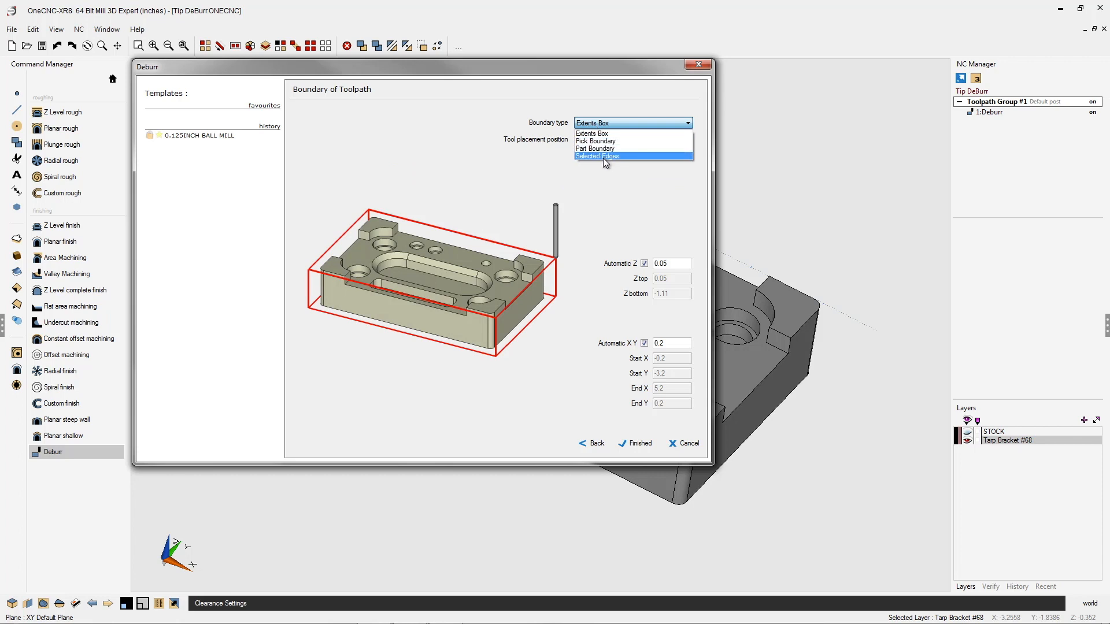
Step: Set the boundary to Selected Edges, finish, and acknowledge the prompt to pick slot and hole edges
click(596, 156)
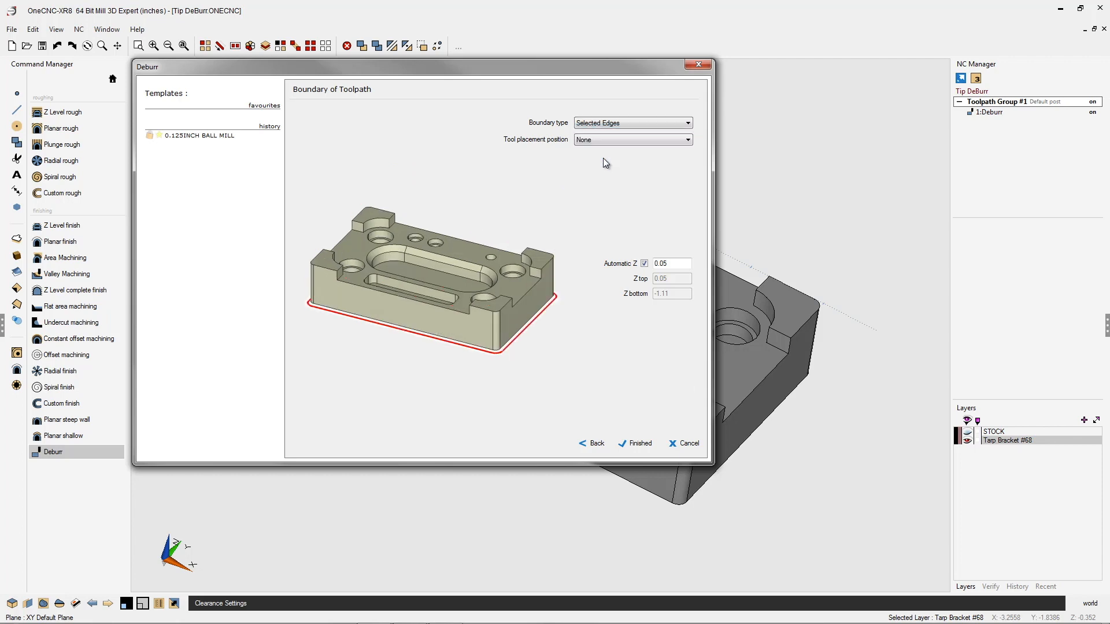
click(640, 443)
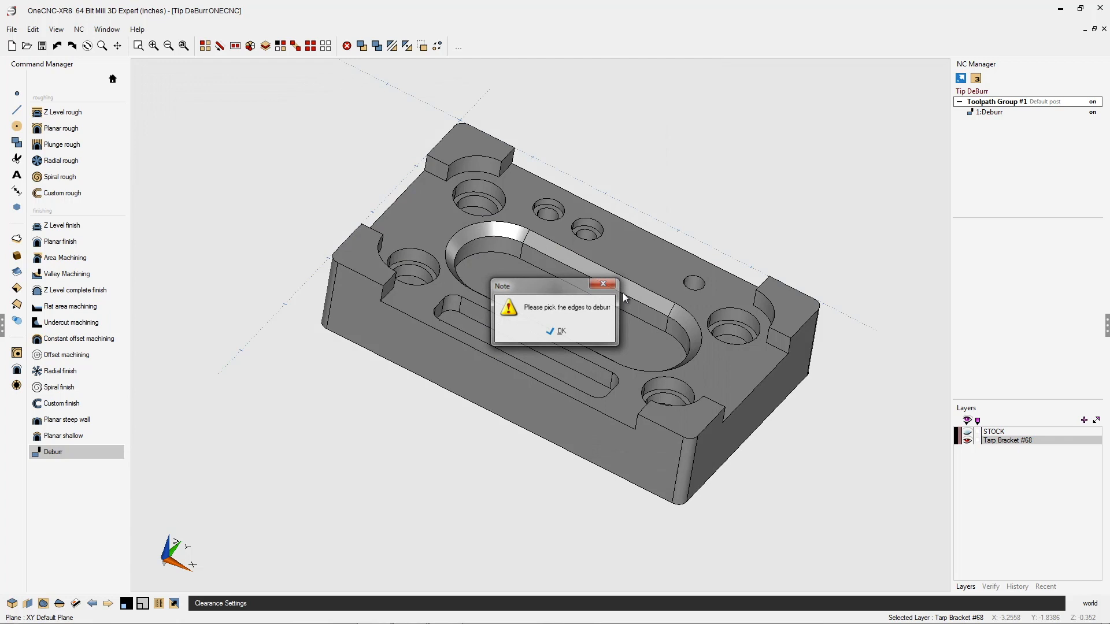
click(558, 331)
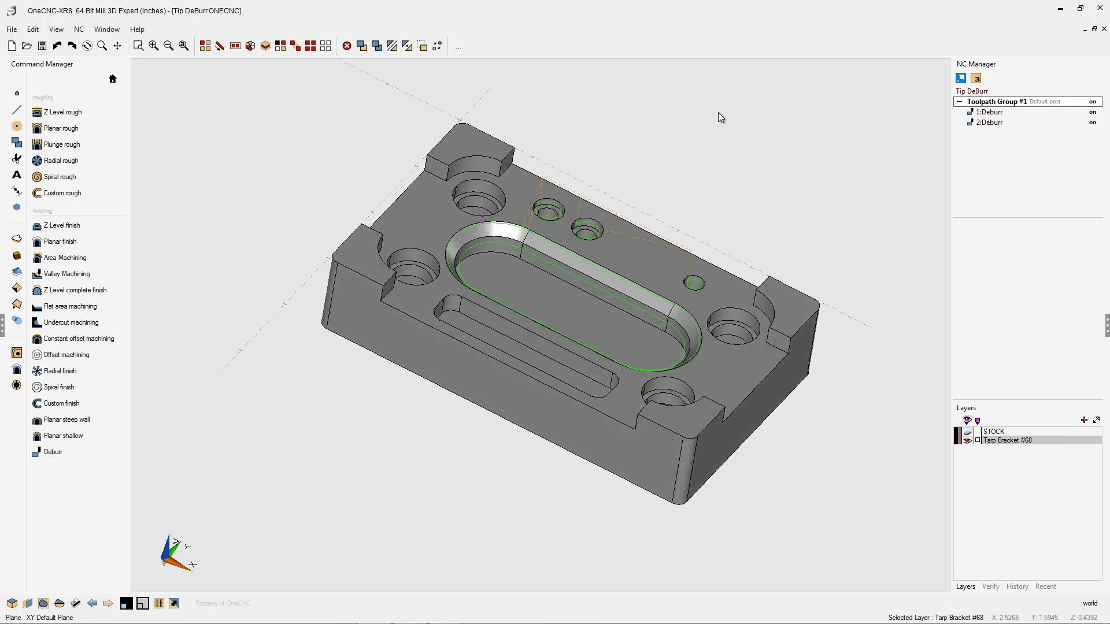
mouse_move(593, 292)
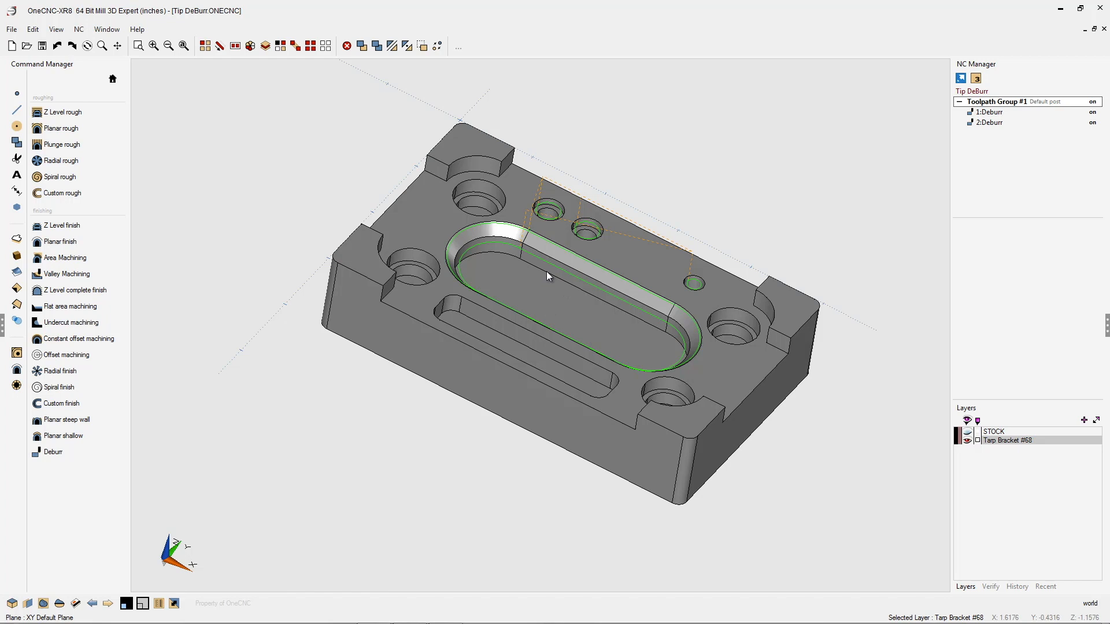
mouse_move(650, 303)
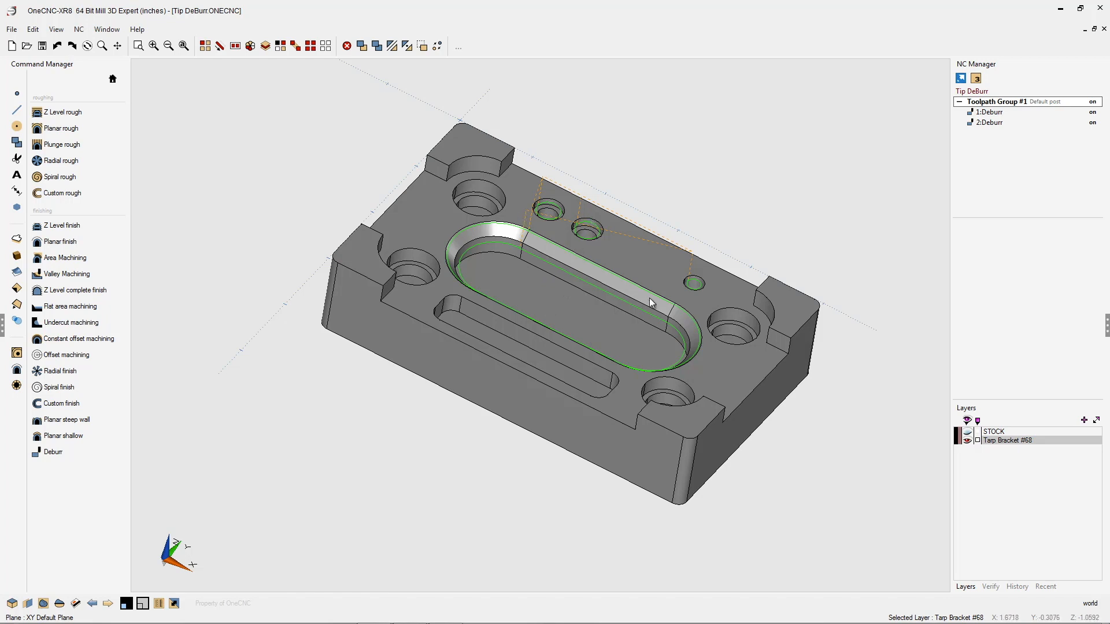
mouse_move(529, 342)
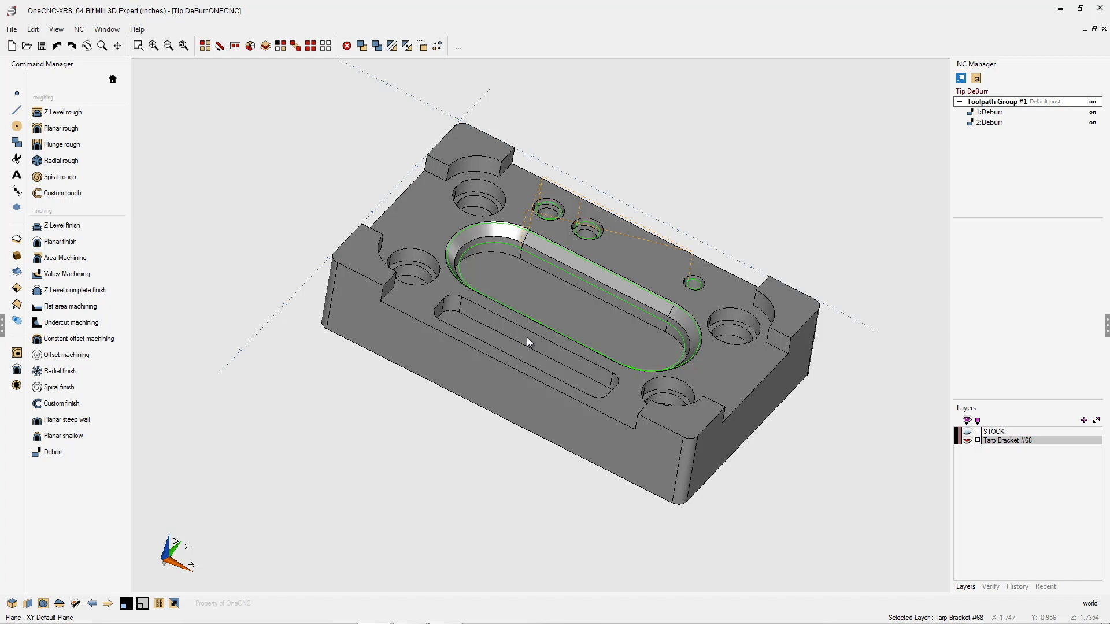
Step: Spin the bracket around to view it from the opposite side
drag(528, 341, 292, 372)
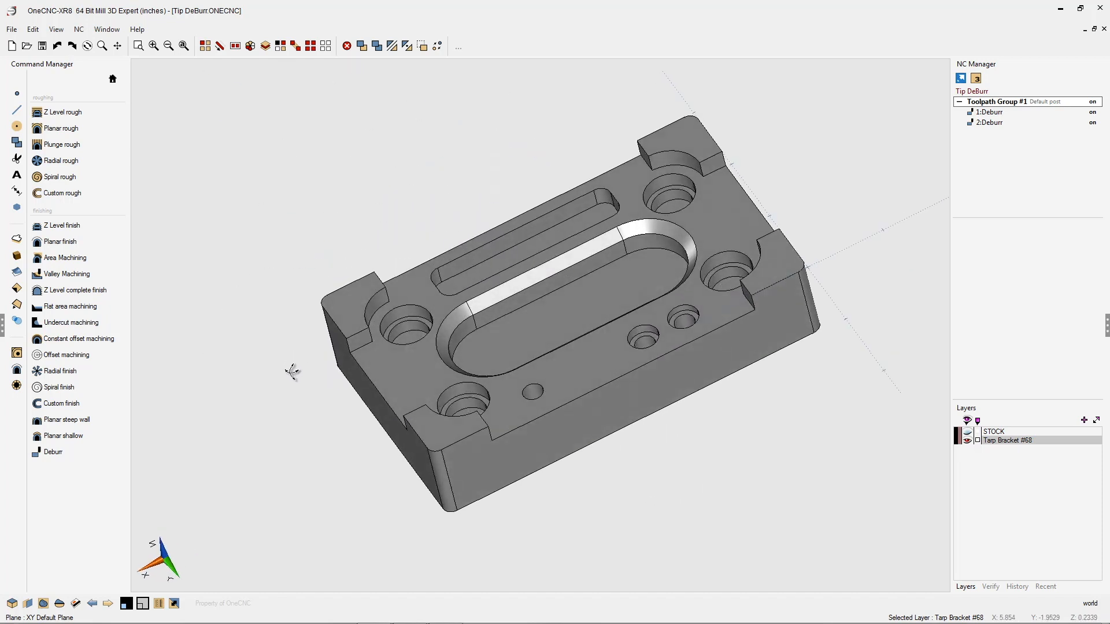